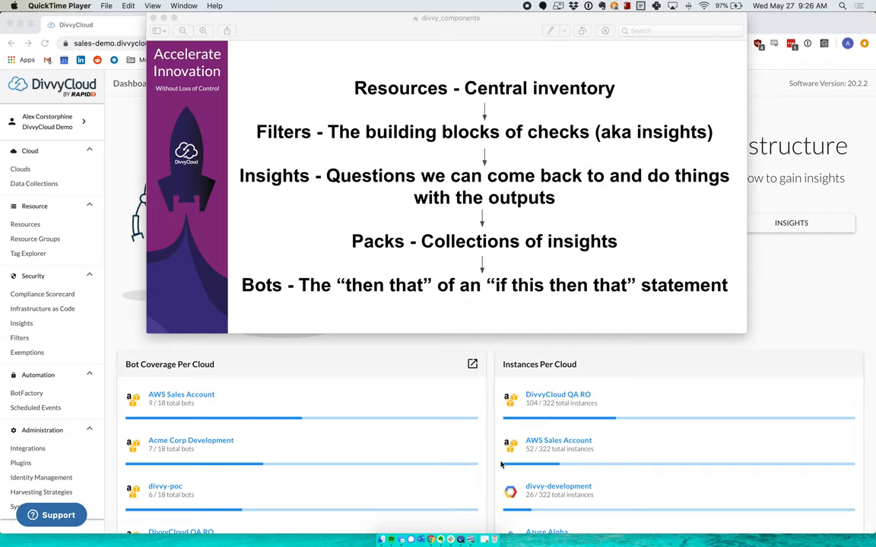
mouse_move(490, 482)
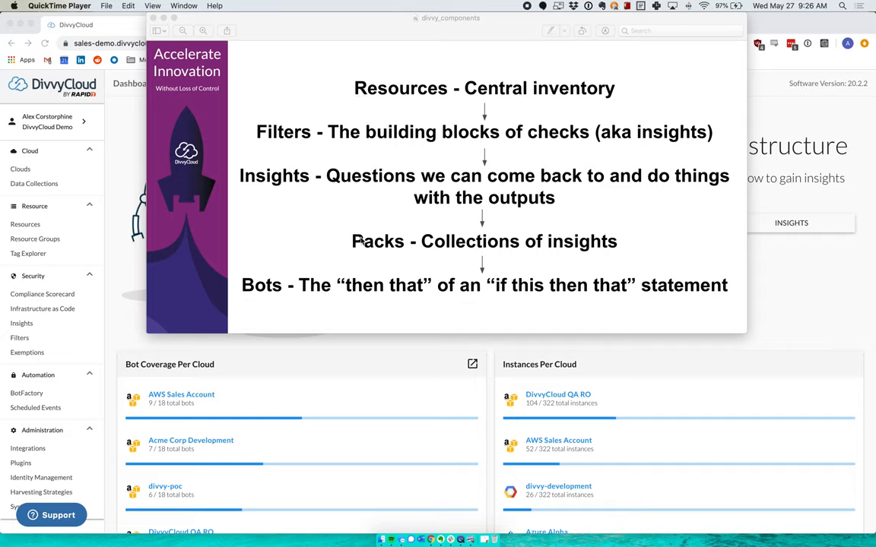
mouse_move(324, 156)
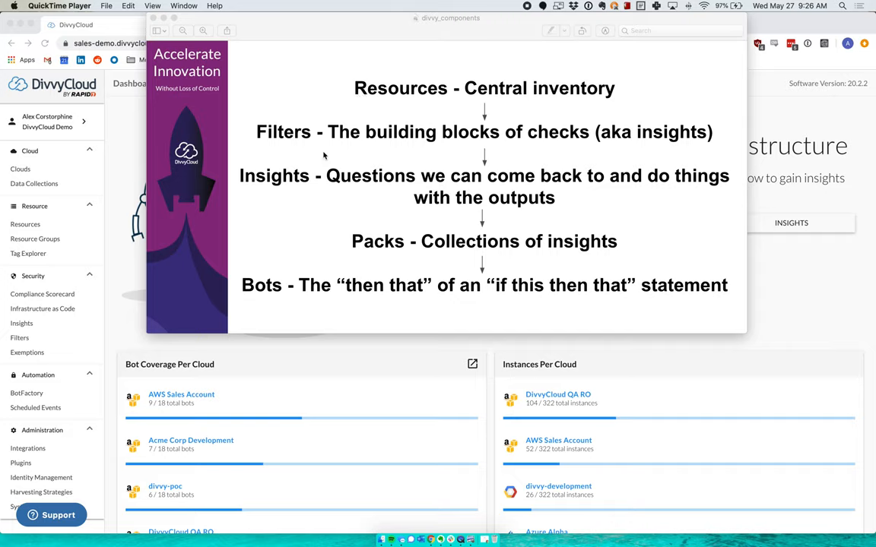
mouse_move(306, 140)
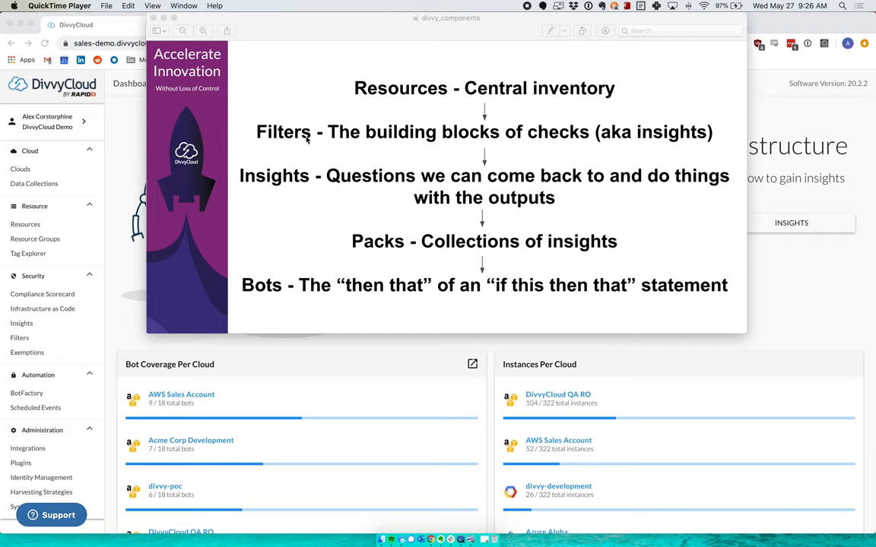
mouse_move(278, 180)
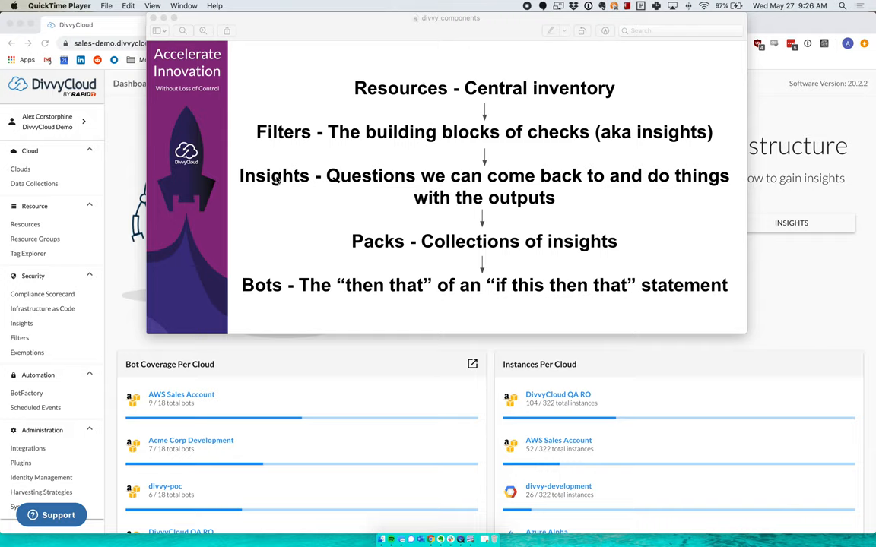
mouse_move(256, 353)
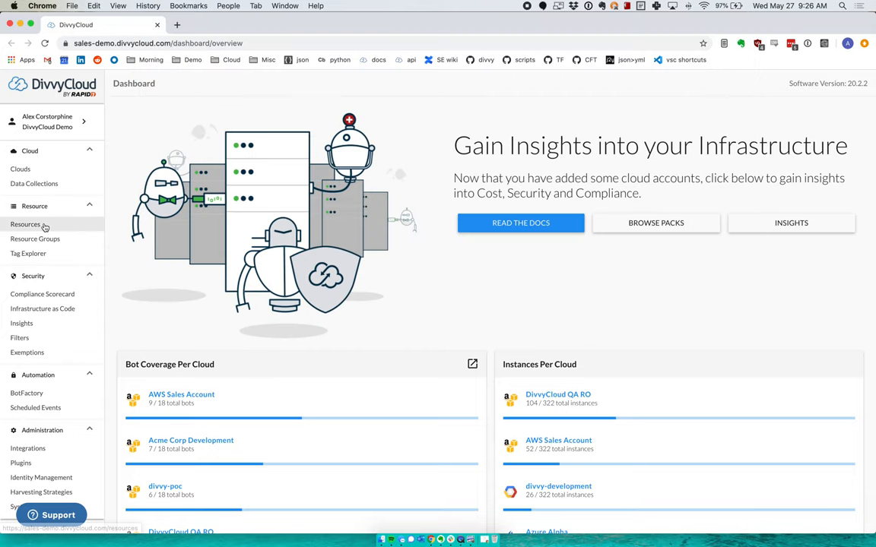
- Open the Resources inventory listing compute resource types with their counts
left_click(26, 224)
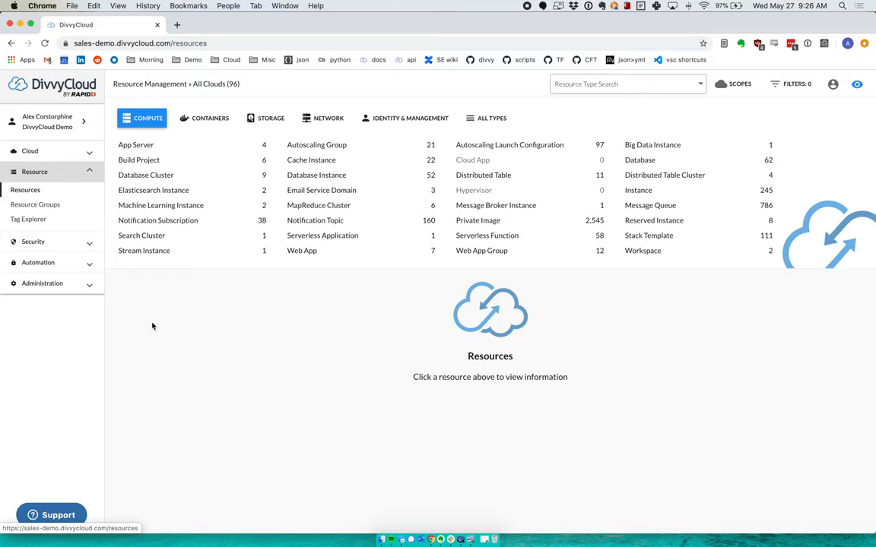
mouse_move(152, 326)
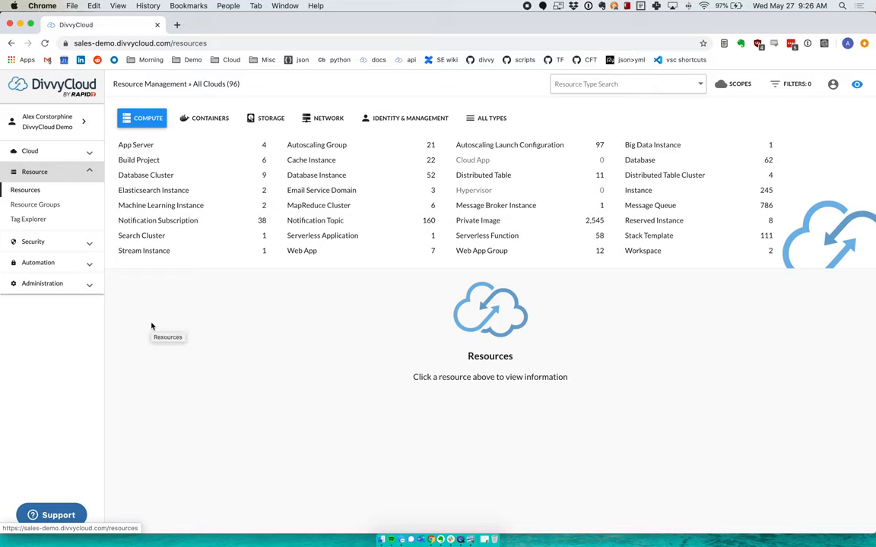
mouse_move(173, 344)
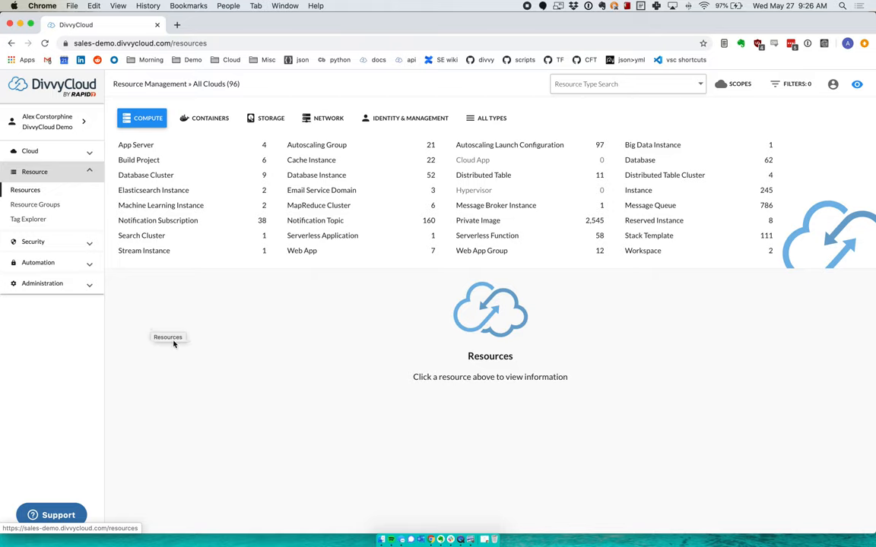
mouse_move(687, 279)
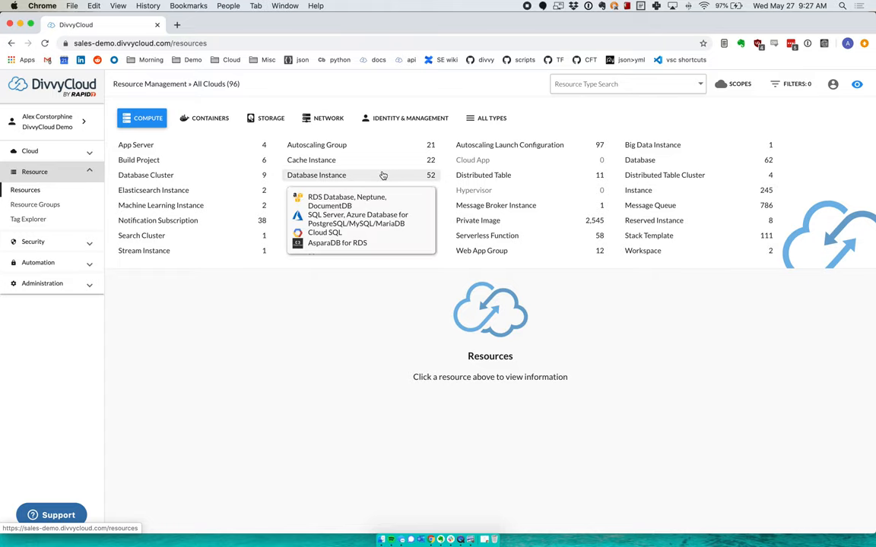
mouse_move(379, 177)
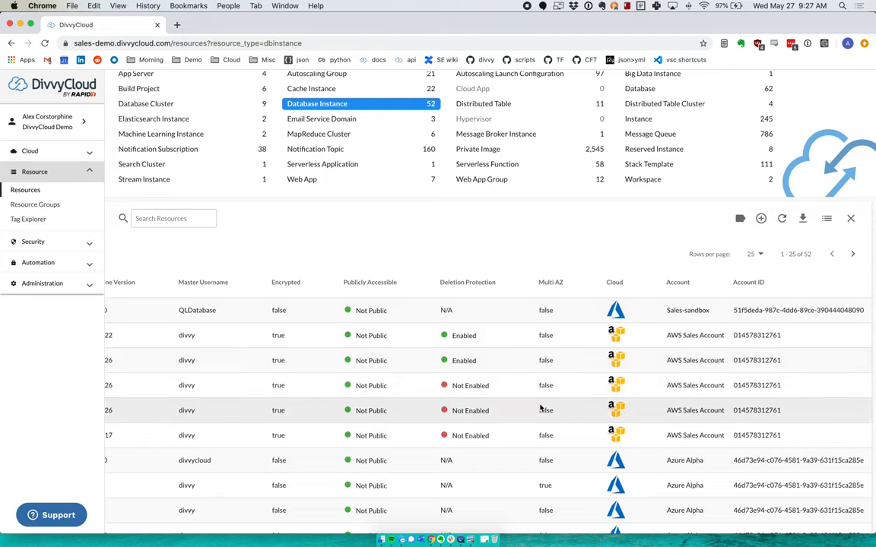
mouse_move(504, 280)
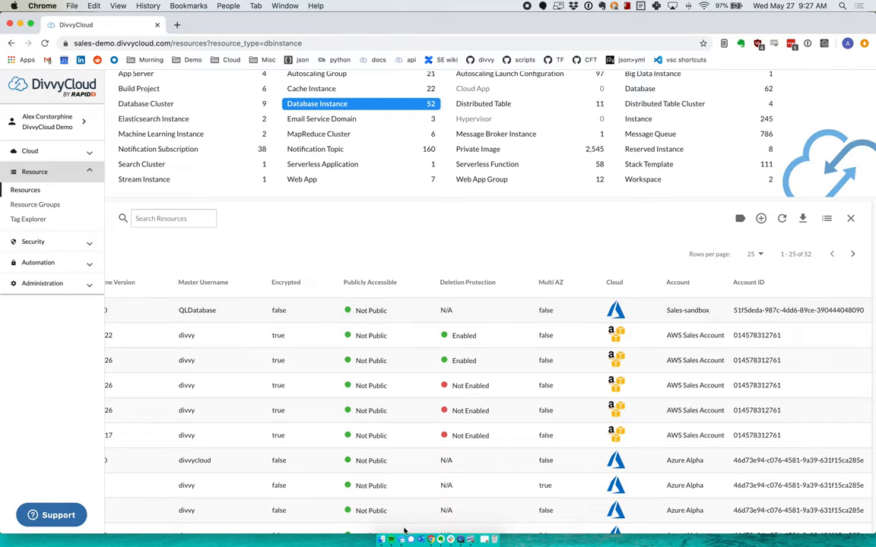
mouse_move(298, 484)
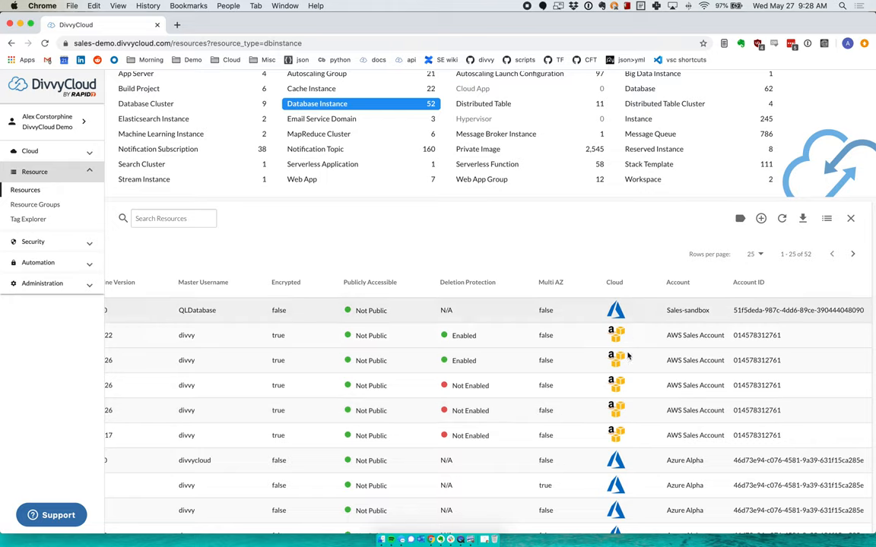
mouse_move(627, 497)
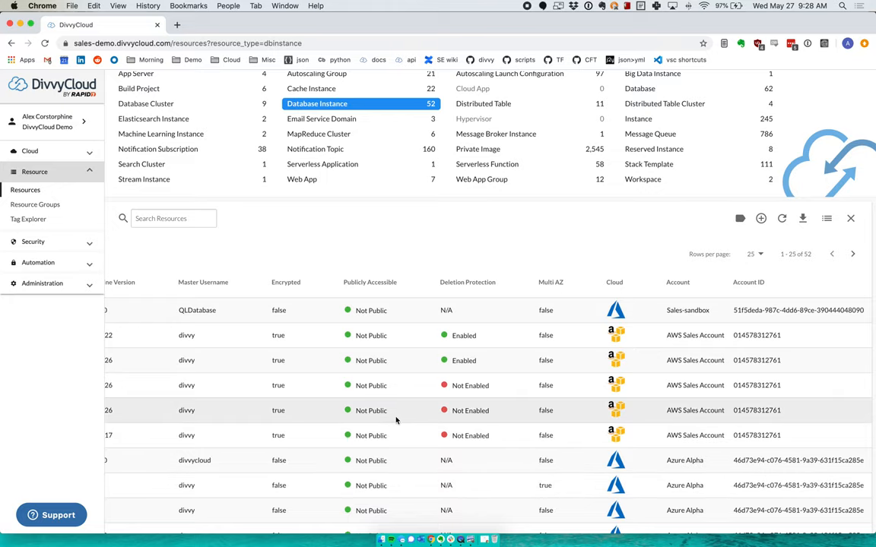
mouse_move(414, 414)
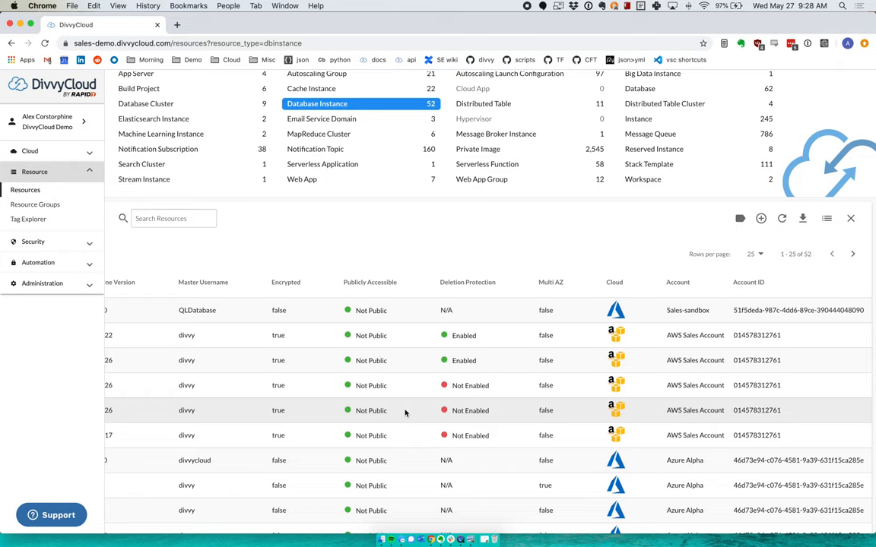
- Scroll the database table to the Engine column and expand the Security navigation section
scroll("left", 3)
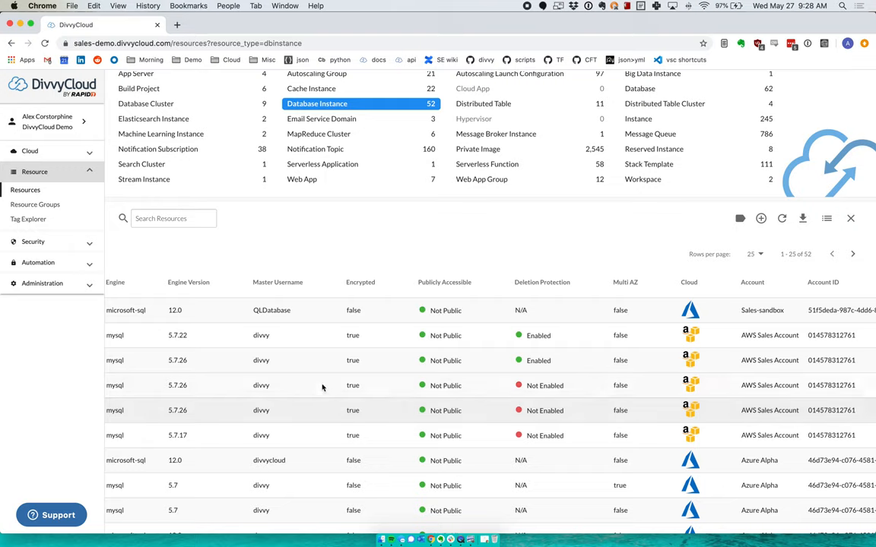
left_click(32, 241)
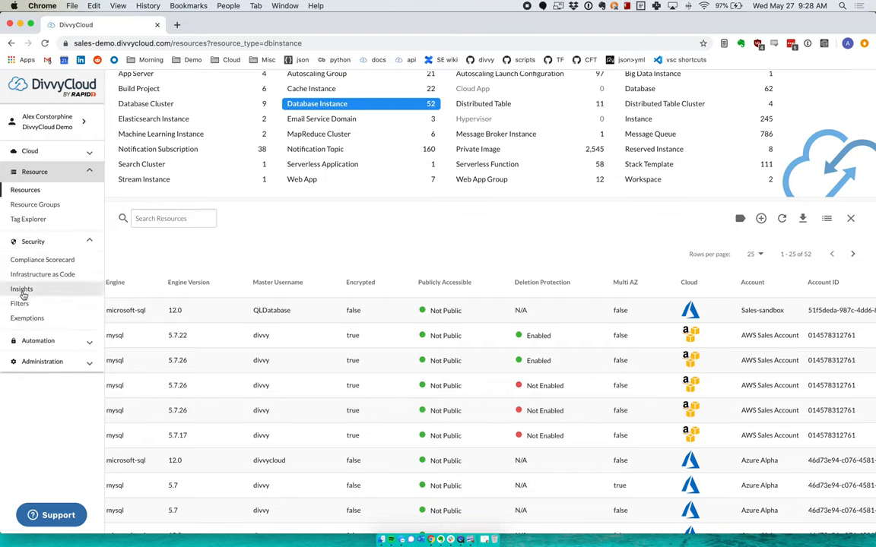
mouse_move(21, 288)
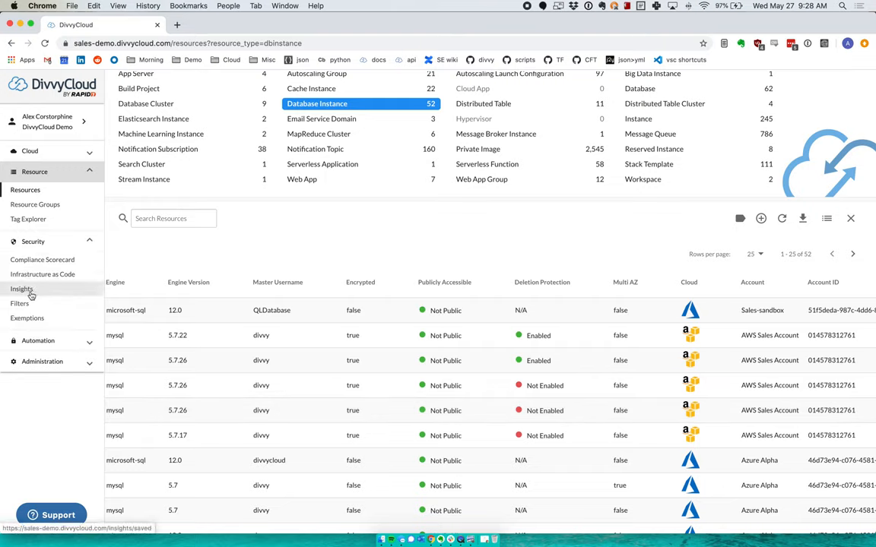
mouse_move(296, 251)
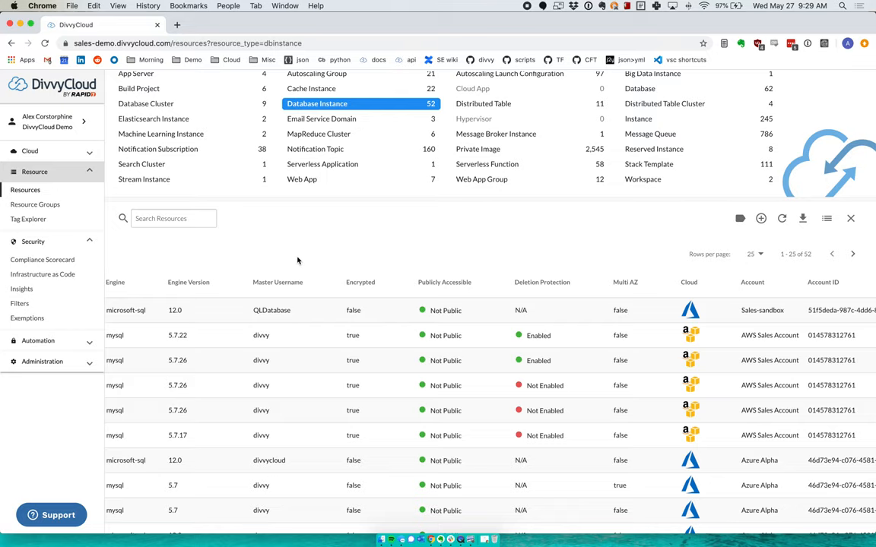
mouse_move(285, 386)
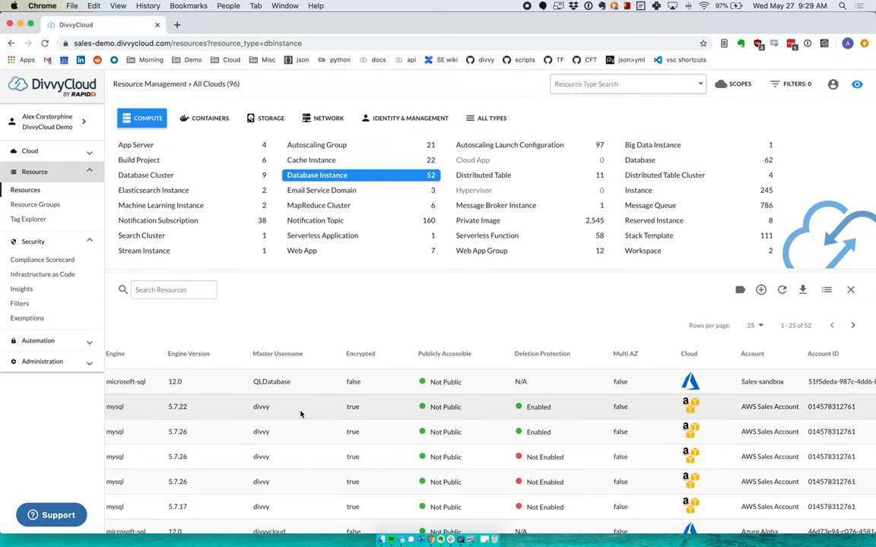
- Open the database instance filter library and search for 'tag' filters
left_click(445, 354)
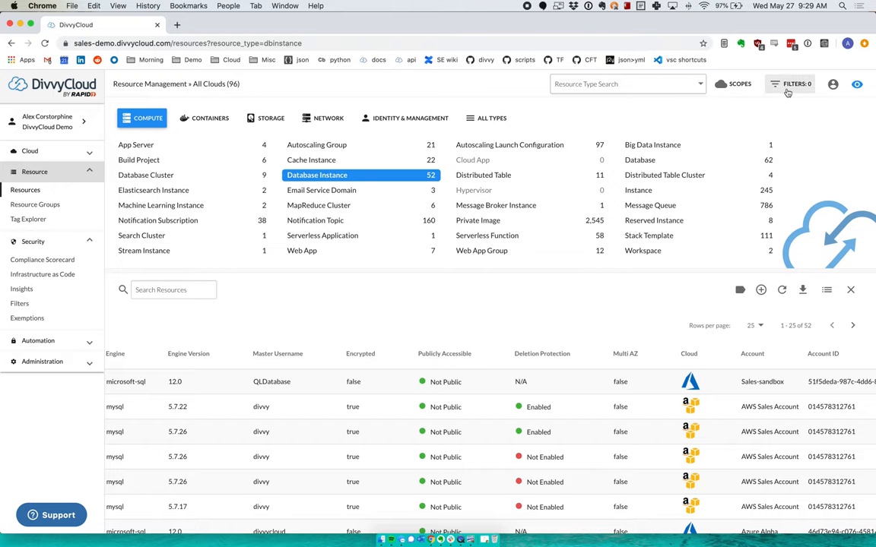
left_click(790, 84)
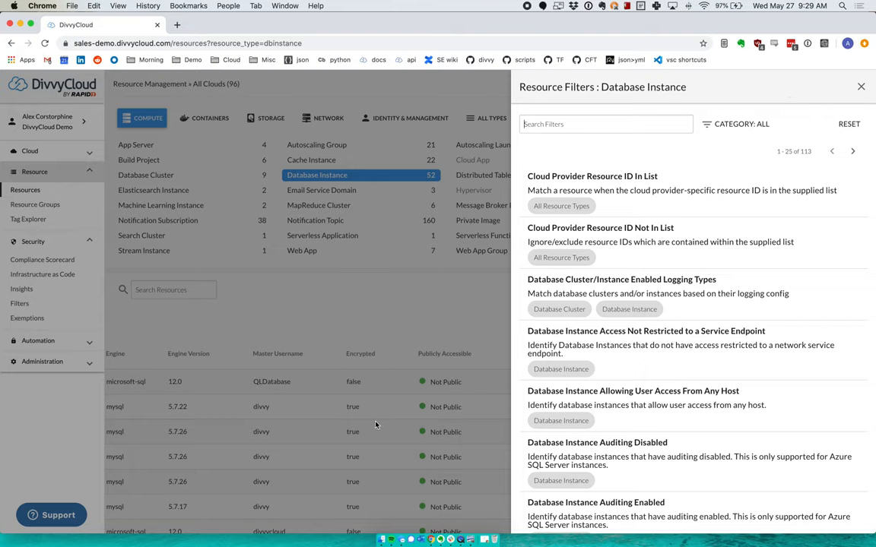
left_click(605, 124)
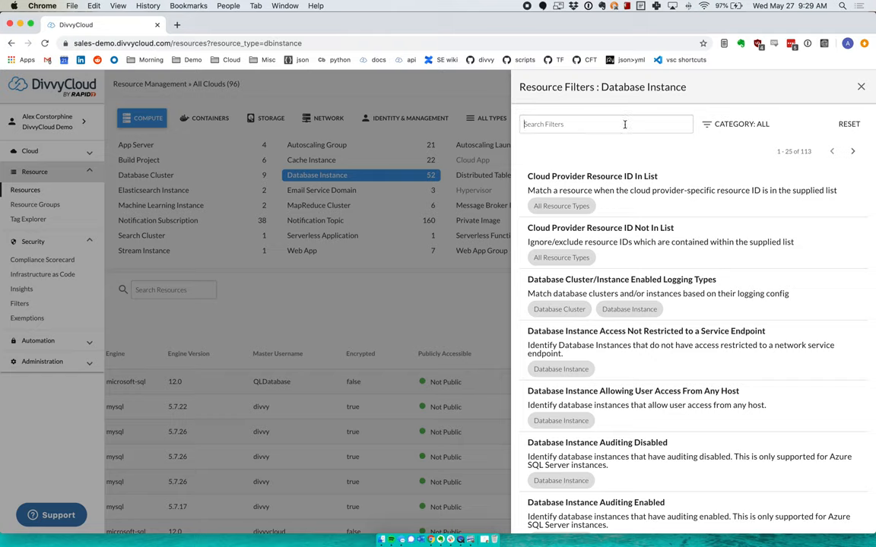
type("tag")
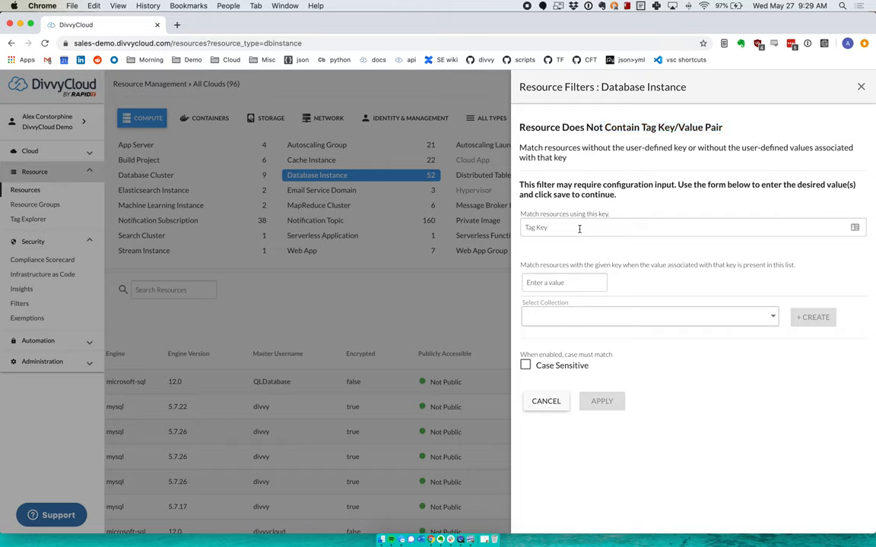
- Apply the tag exclusion filter with key 'environment' and values prod, dev and sandbox
type("environ")
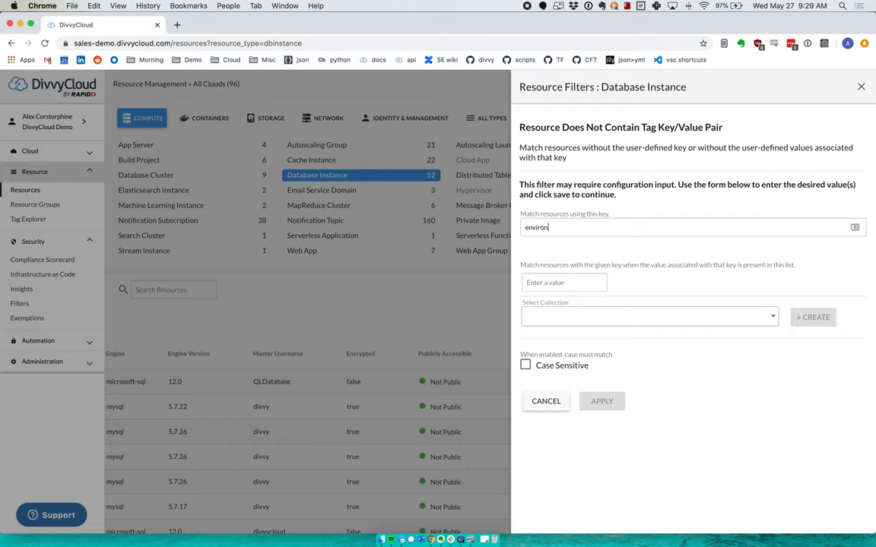
type("ment")
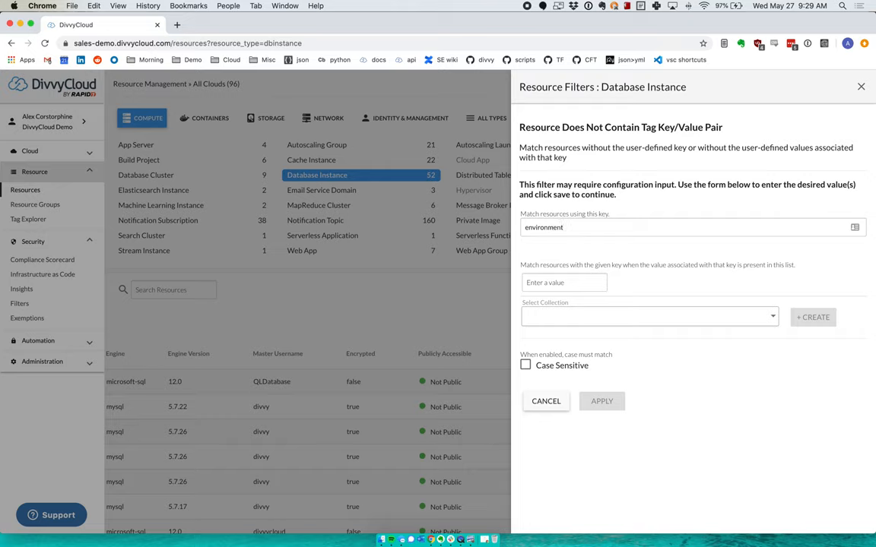
left_click(564, 282)
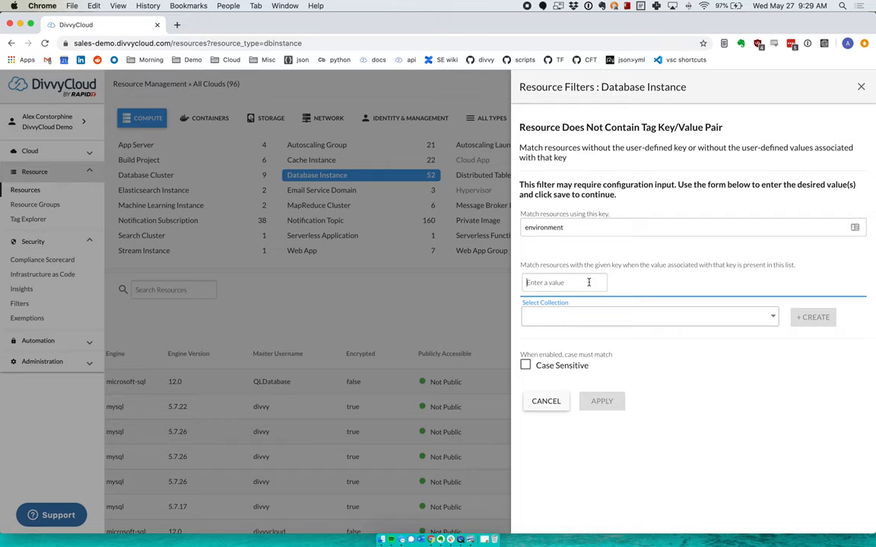
type("prod dev sandbox")
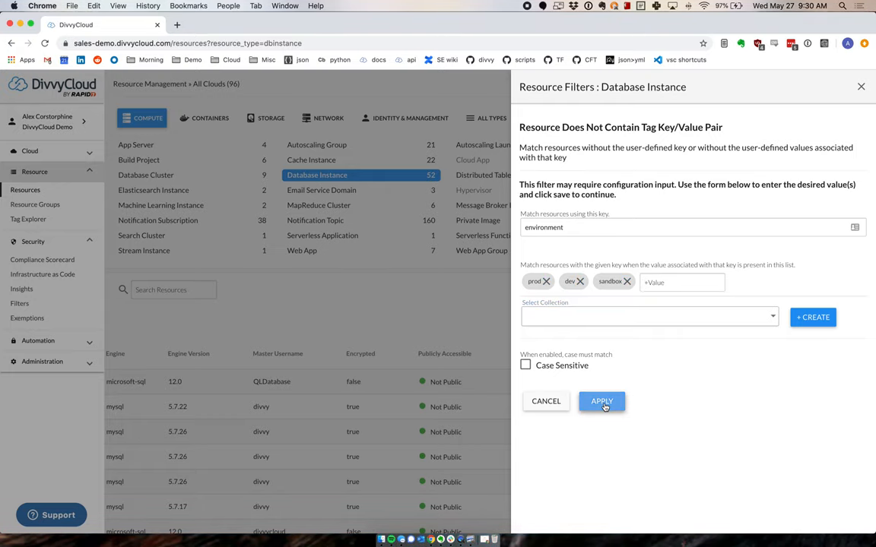
left_click(602, 400)
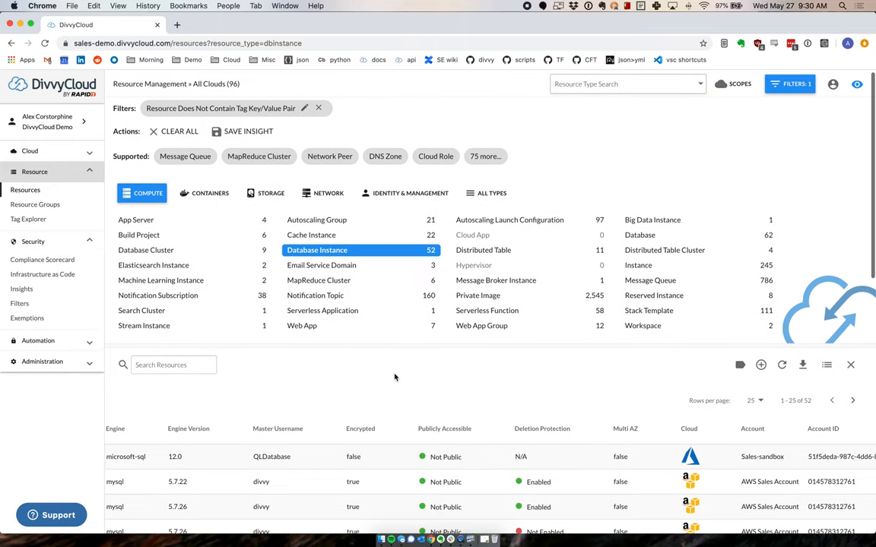
mouse_move(404, 409)
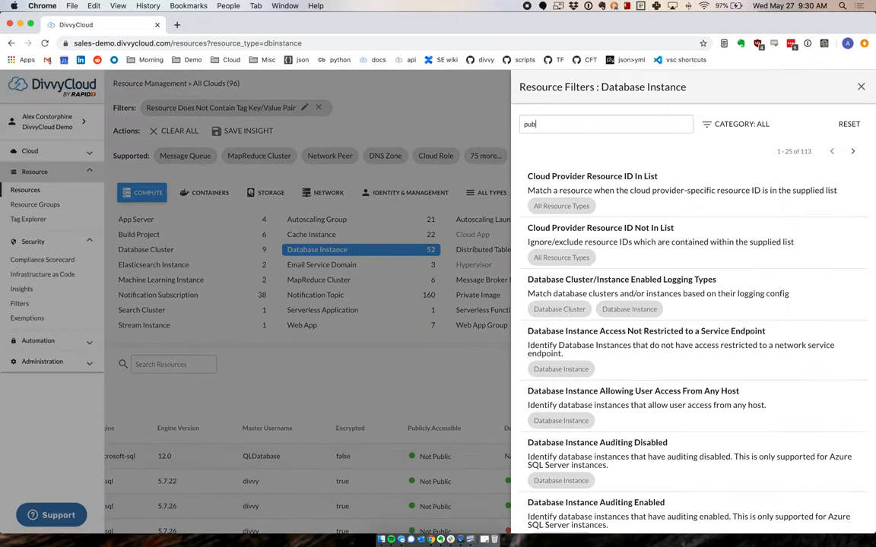
- Search 'pub' and add the Publicly Accessible database filter, leaving 18 instances
type("pub")
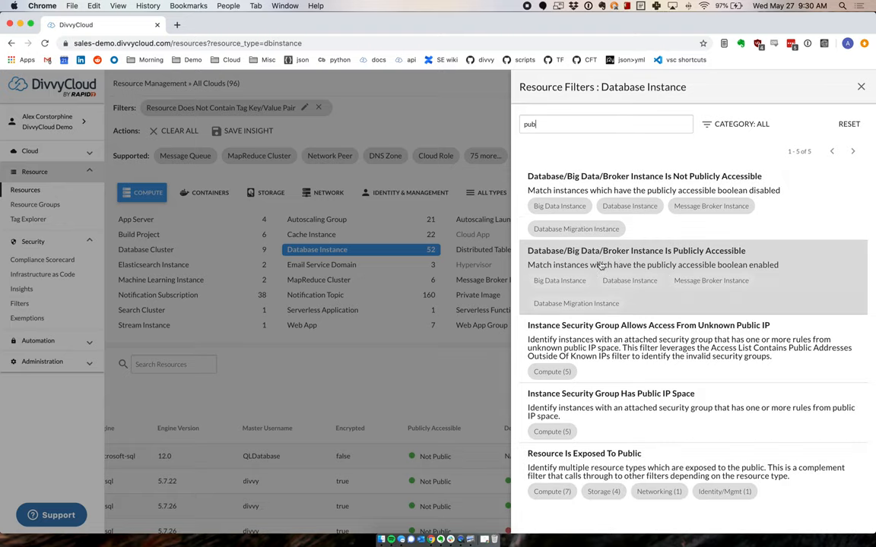
left_click(635, 250)
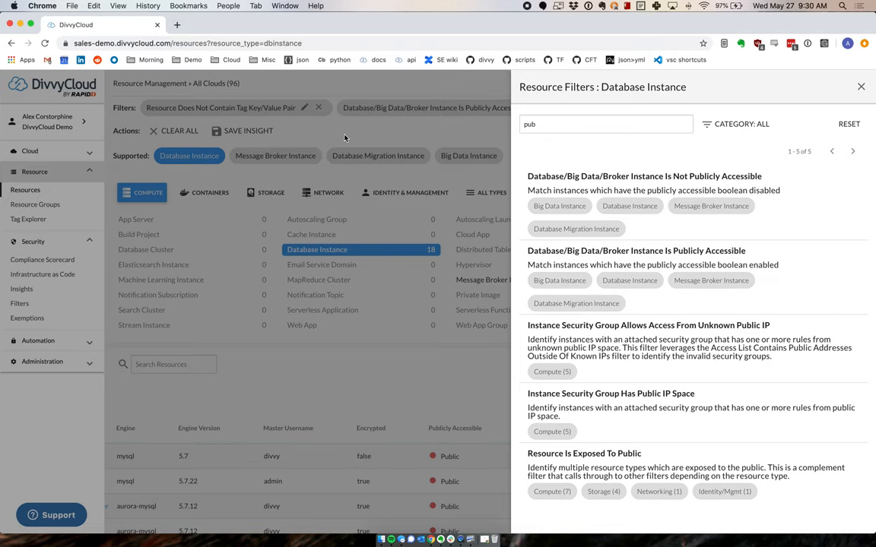
left_click(860, 86)
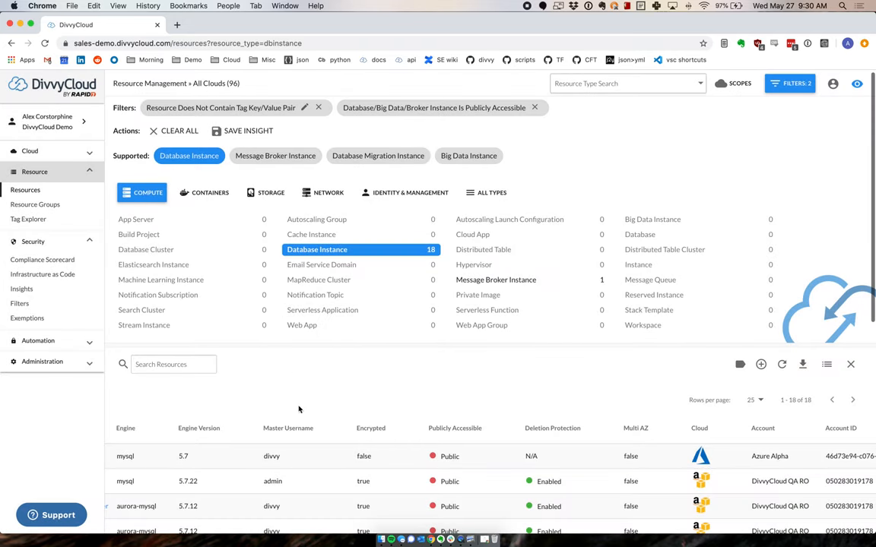
mouse_move(293, 413)
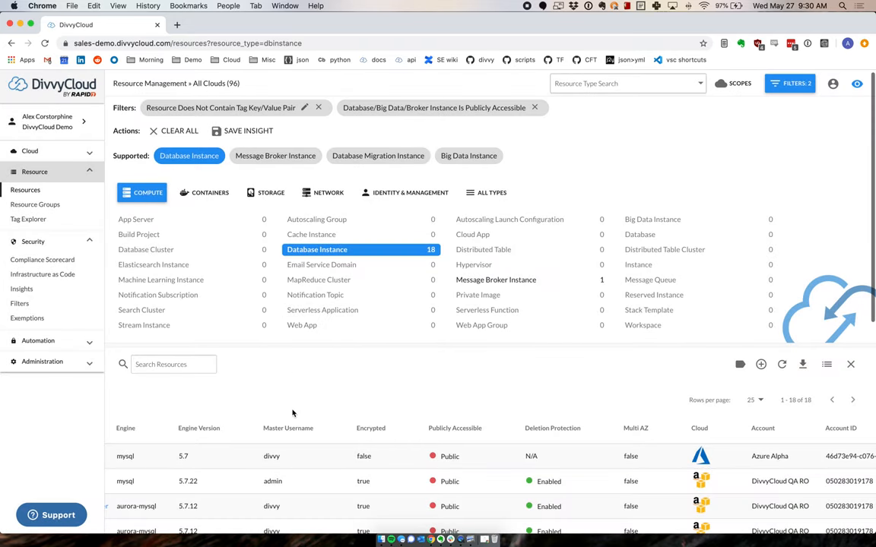
mouse_move(414, 119)
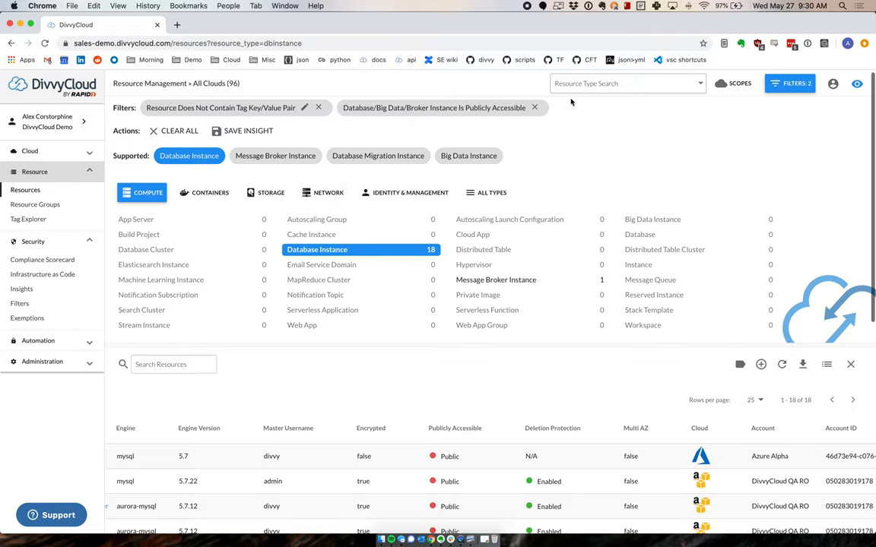
scroll("down", 3)
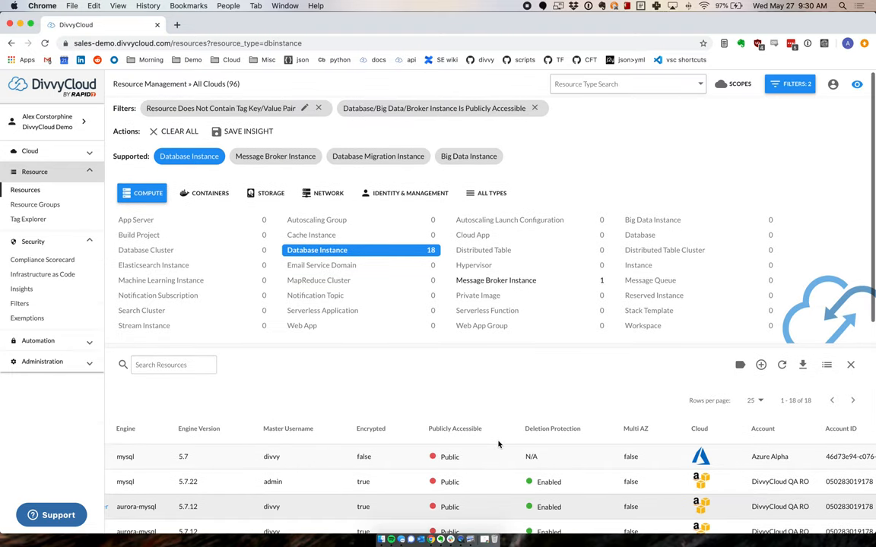
mouse_move(413, 177)
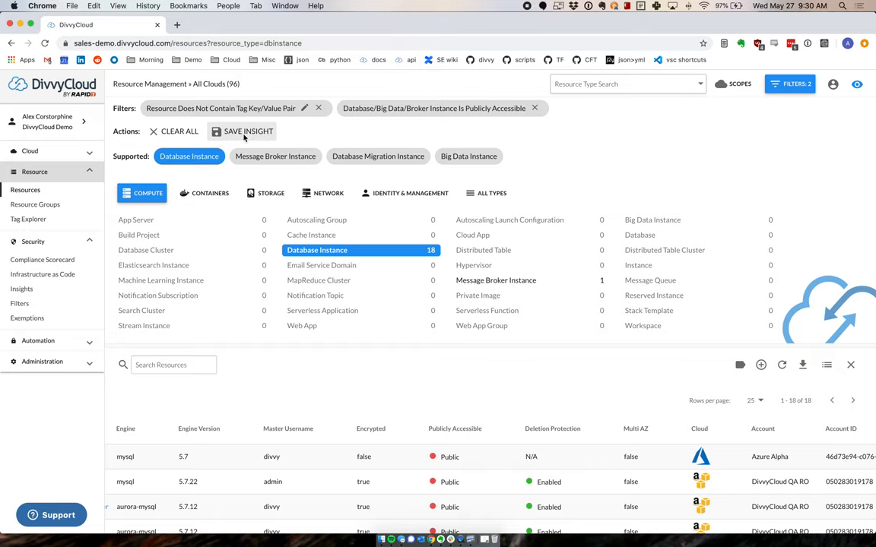
- Submit insight 'Database instances without environment tag and are public', described 'no env tag / public', rated Severe
left_click(247, 130)
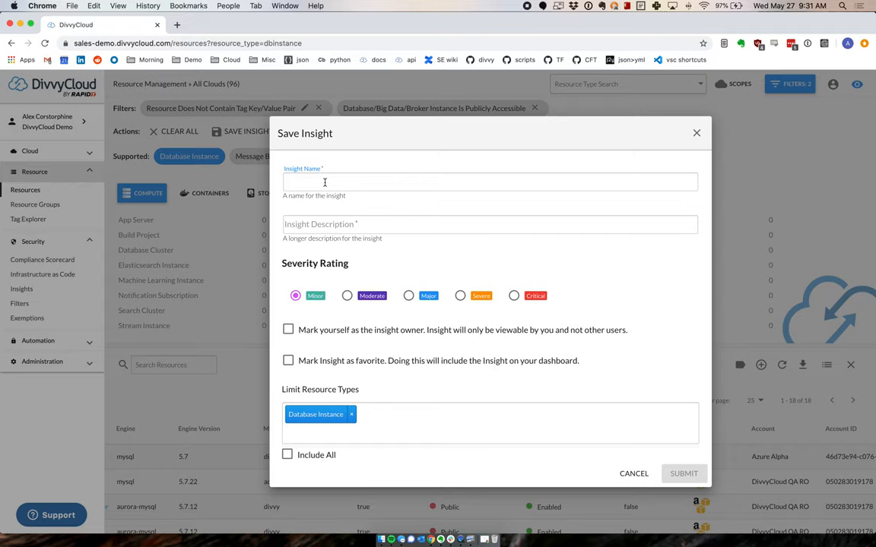
type("Database ins")
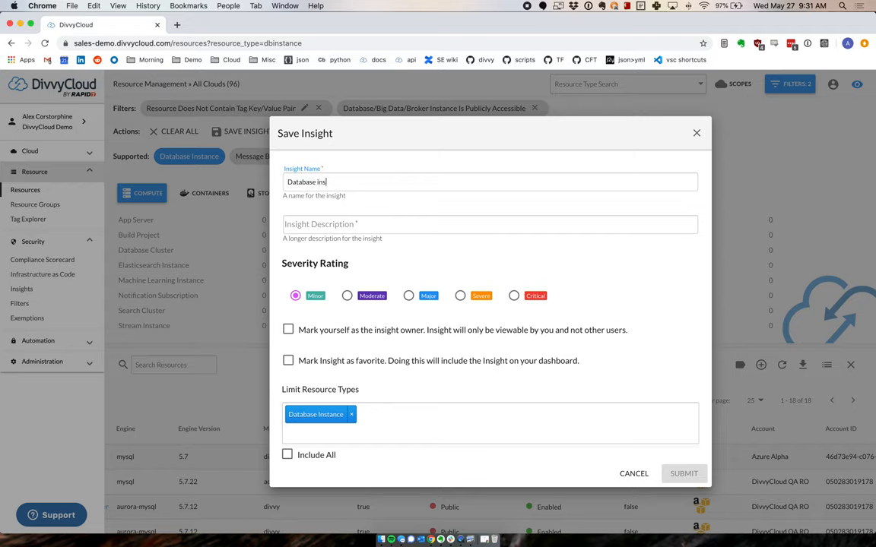
type("ances wit")
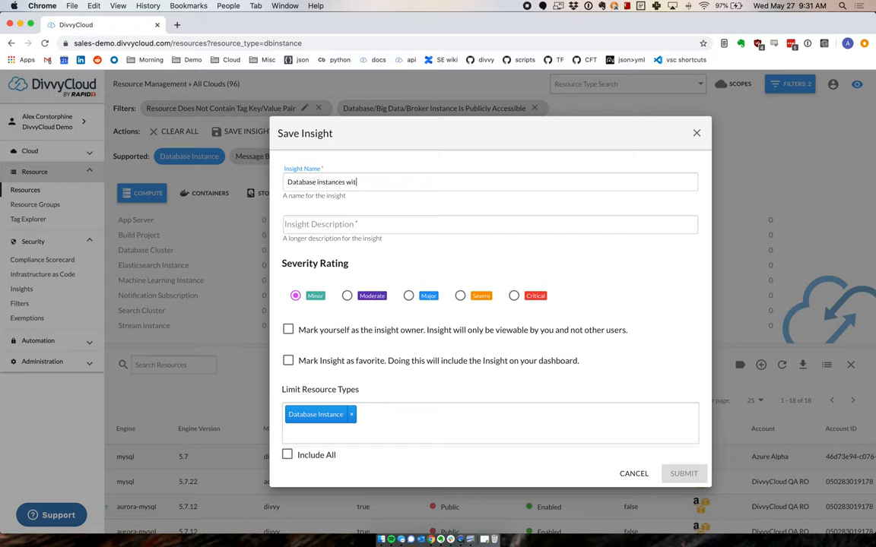
type("hout environment tag and are public")
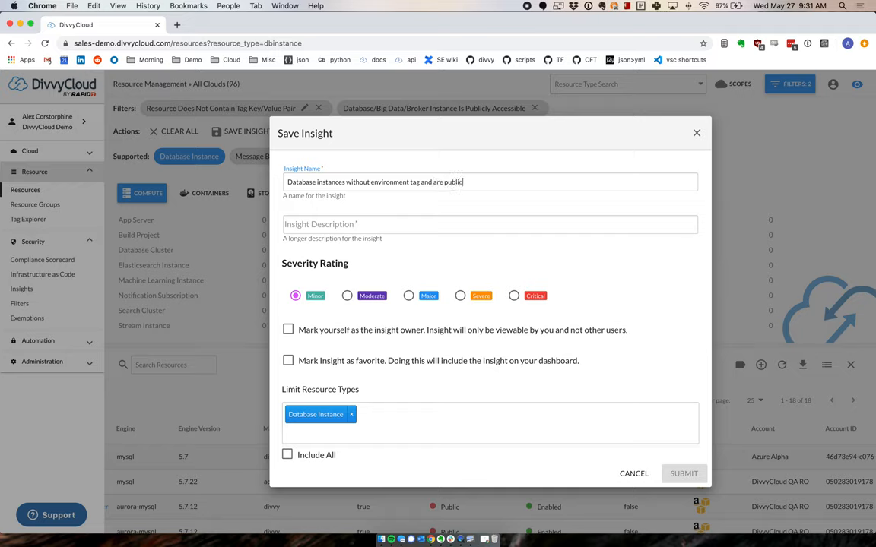
left_click(490, 223)
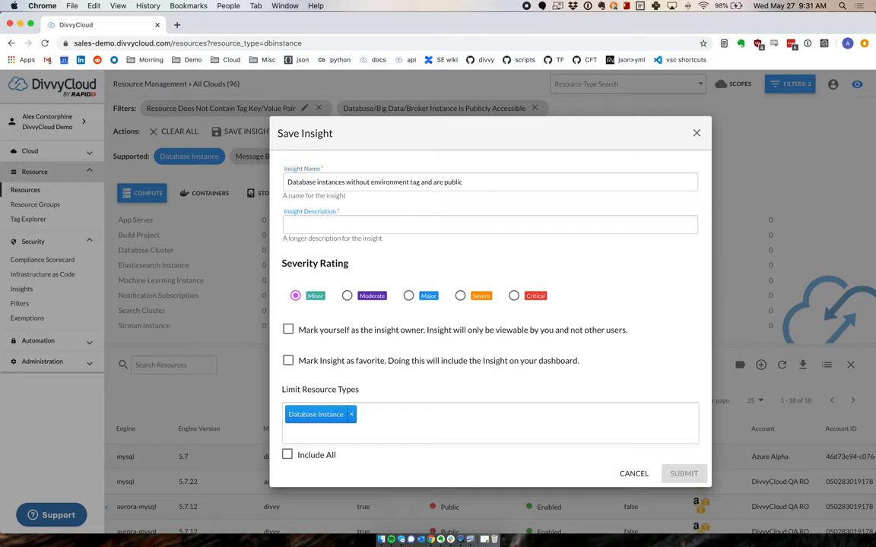
type("no tag / p")
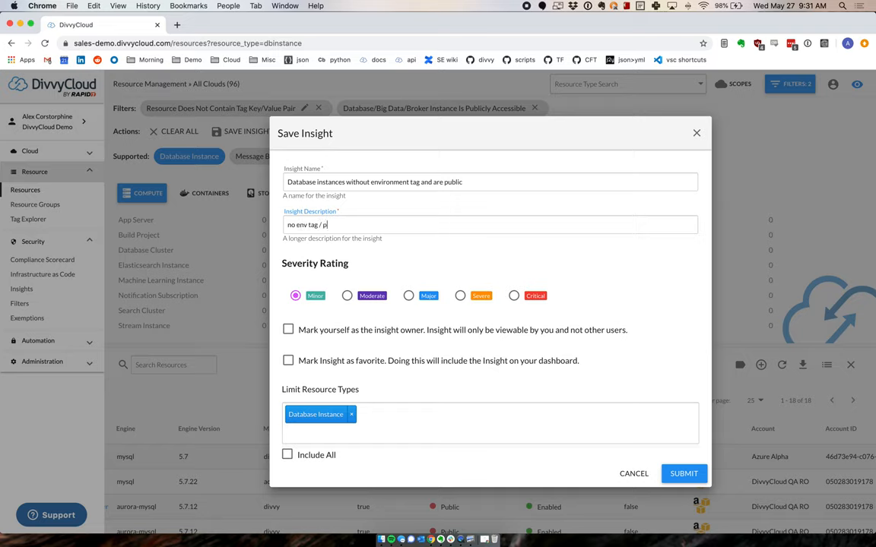
type("ublic")
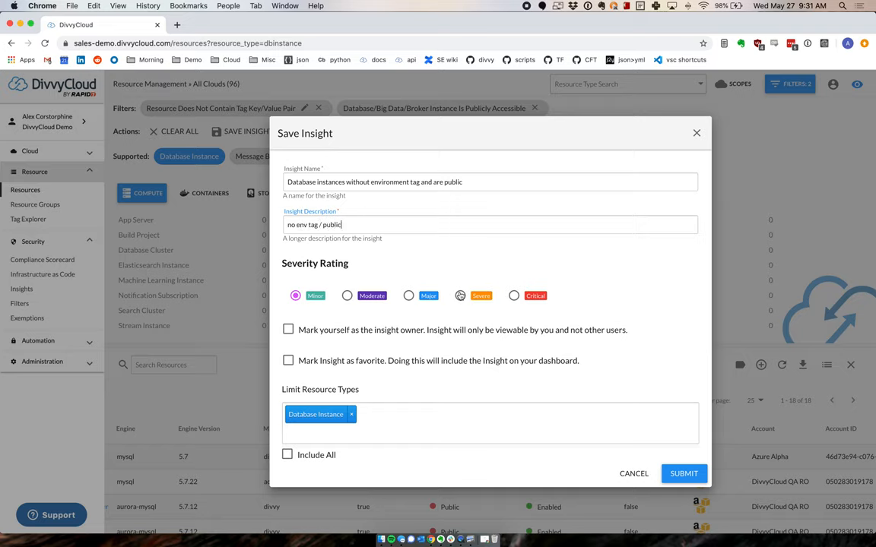
left_click(460, 296)
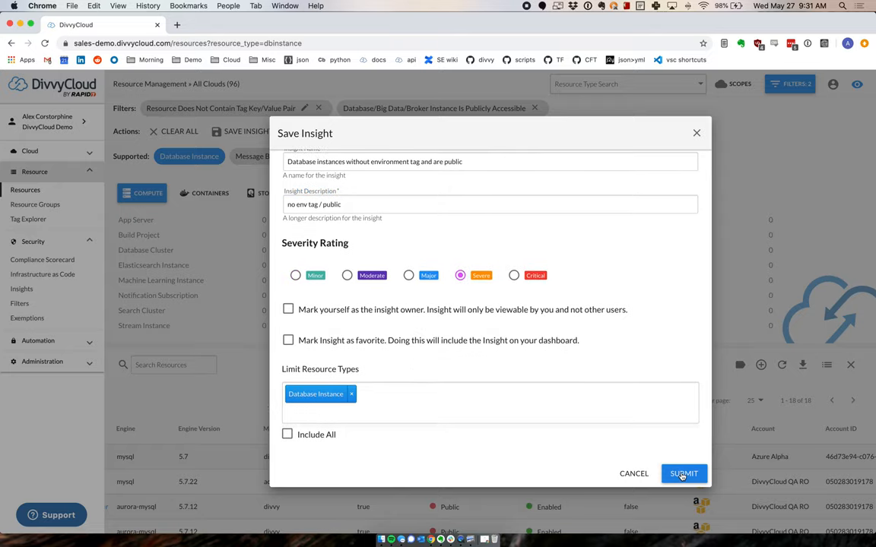
left_click(682, 473)
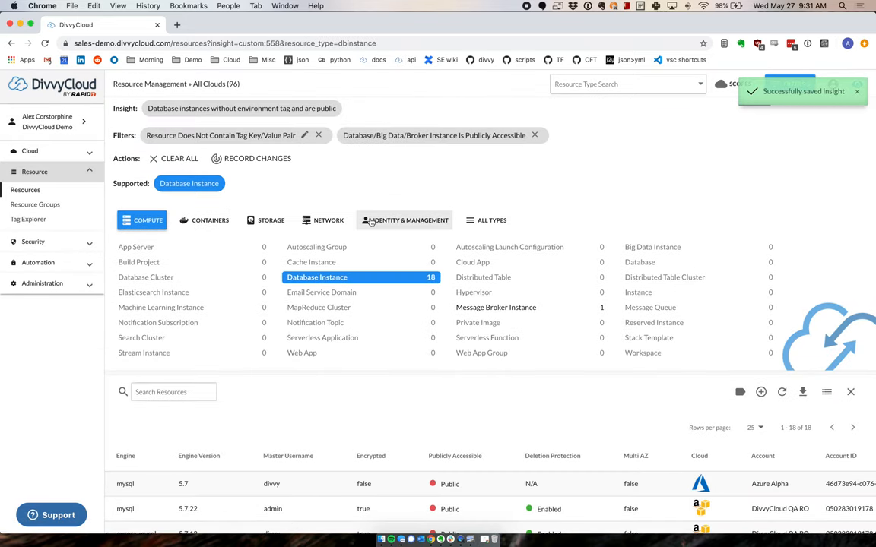
- Expand Security in the sidebar to list Insights, Filters and Exemptions
left_click(32, 242)
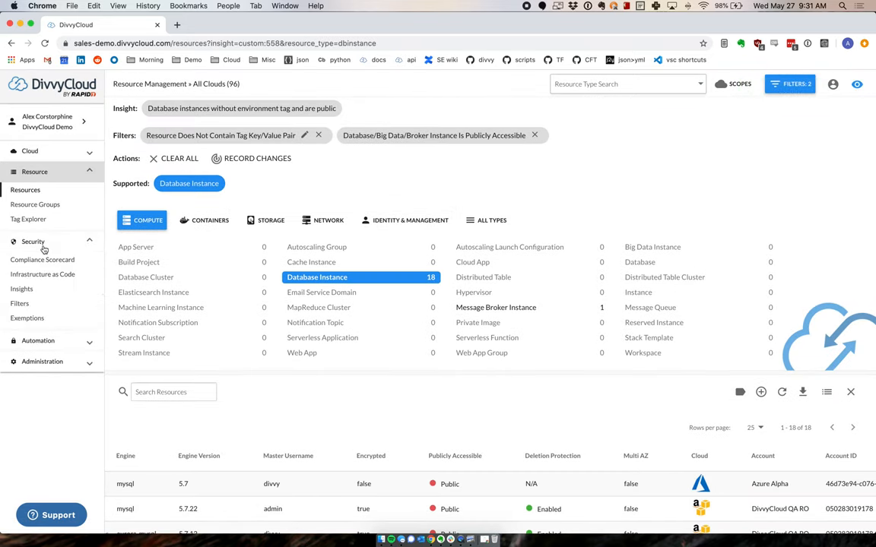
mouse_move(22, 288)
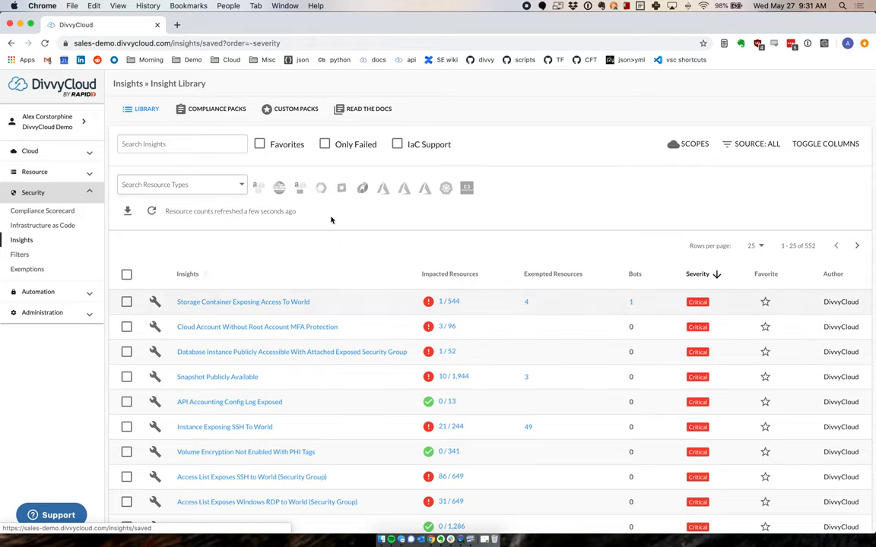
mouse_move(505, 168)
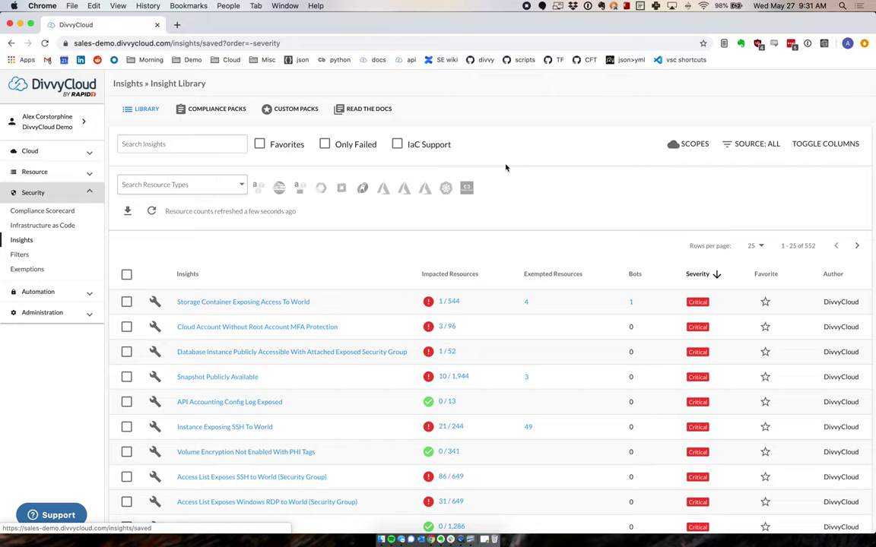